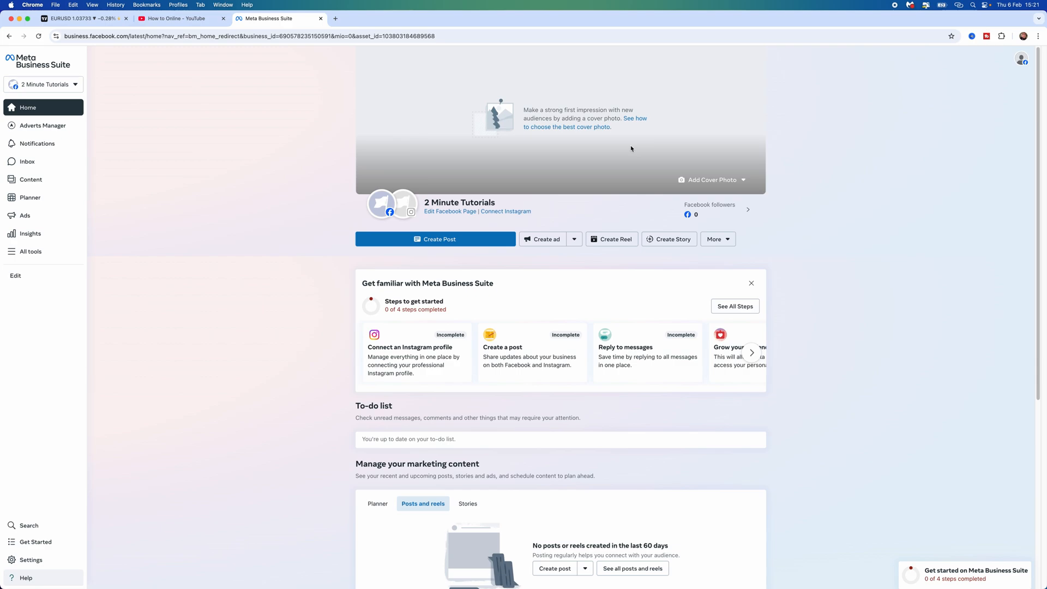
{"action": "mouse_move", "coordinate": [70, 135]}
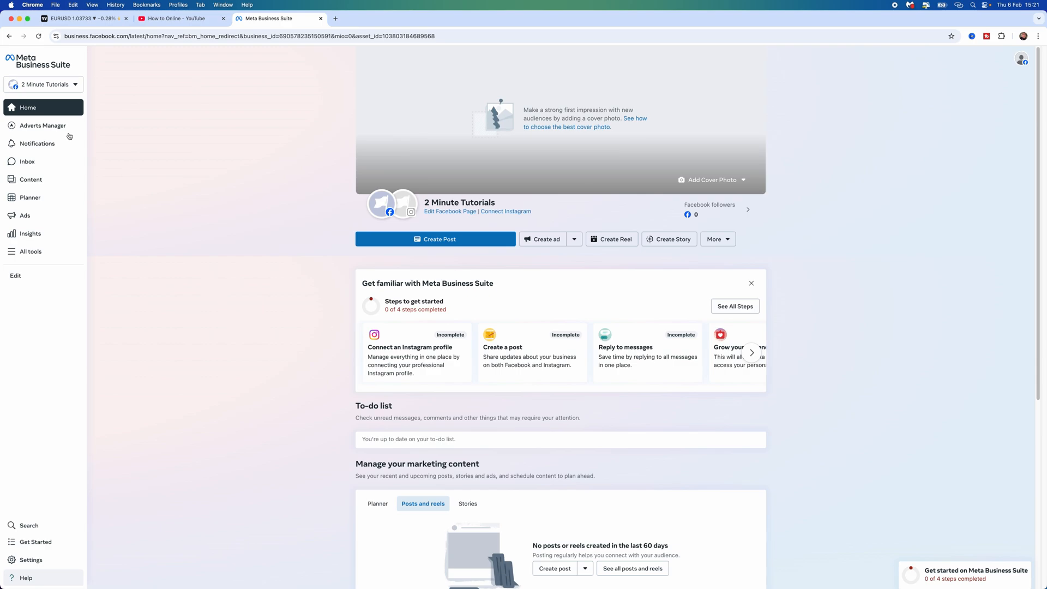
{"action": "mouse_move", "coordinate": [133, 231]}
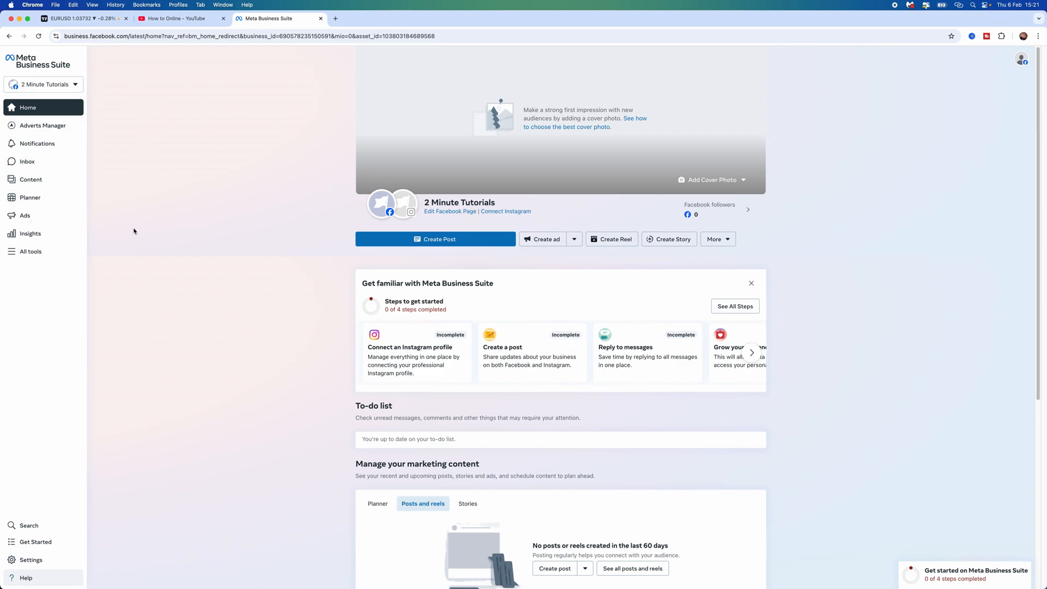
{"action": "mouse_move", "coordinate": [284, 344]}
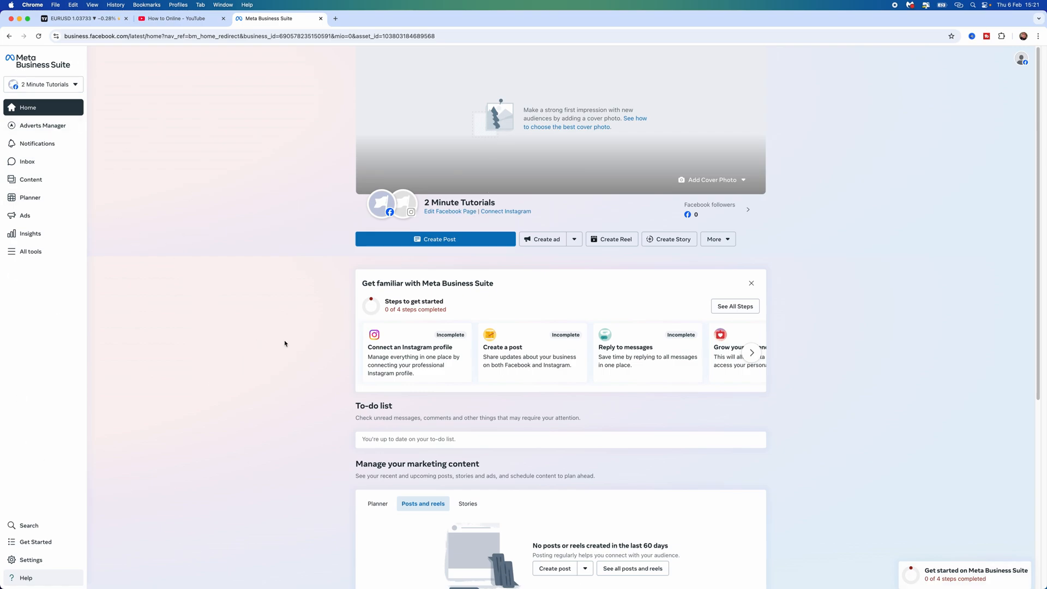
{"action": "mouse_move", "coordinate": [974, 176]}
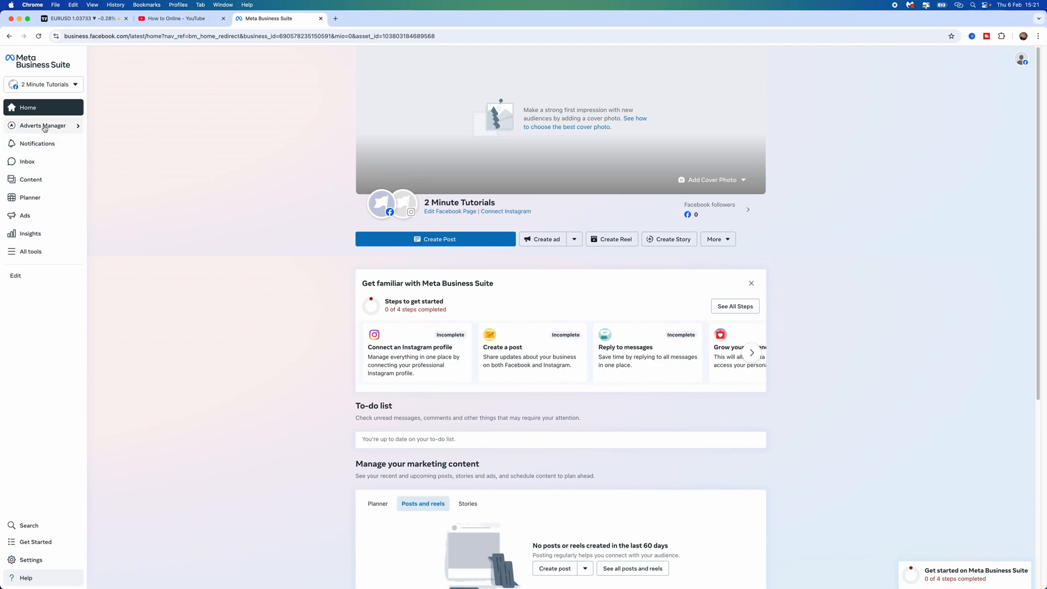
Go via Adverts Manager to Billing & payments and show the business's Payment methods.
{"action": "left_click", "coordinate": [43, 125]}
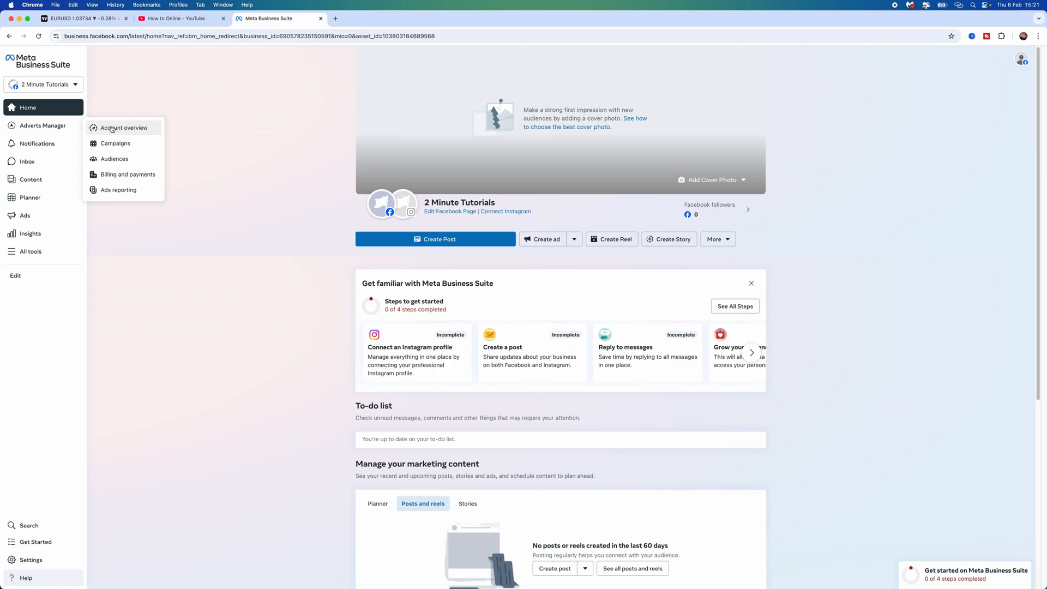
{"action": "mouse_move", "coordinate": [109, 182]}
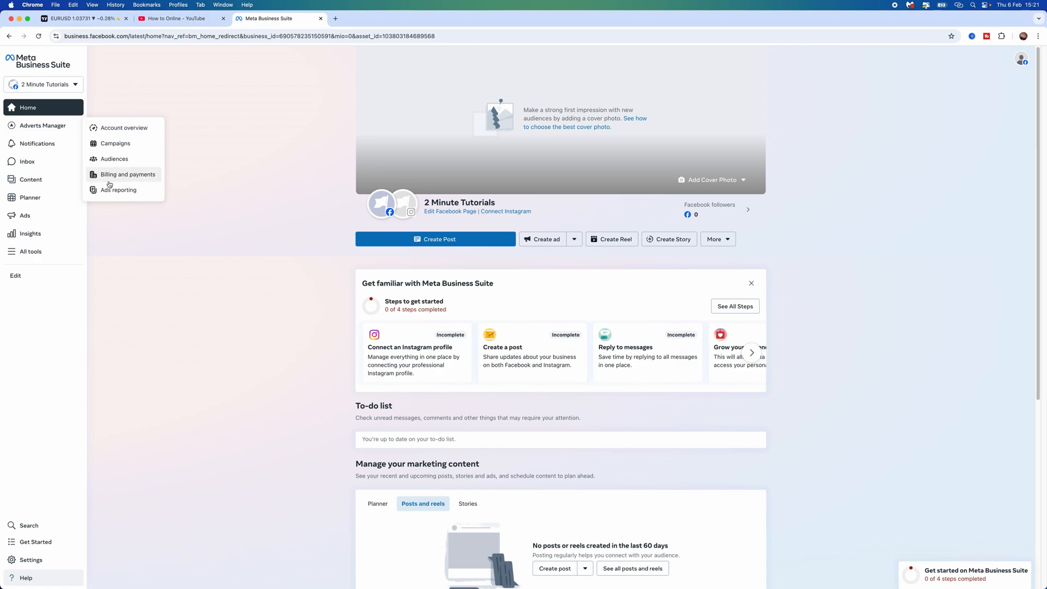
{"action": "left_click", "coordinate": [127, 174]}
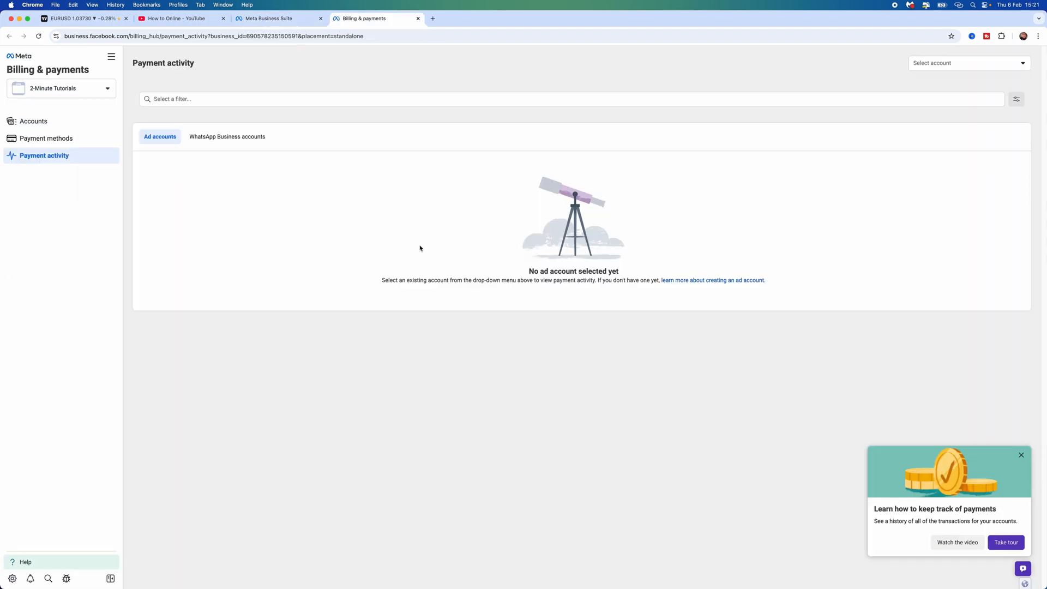
{"action": "mouse_move", "coordinate": [229, 170]}
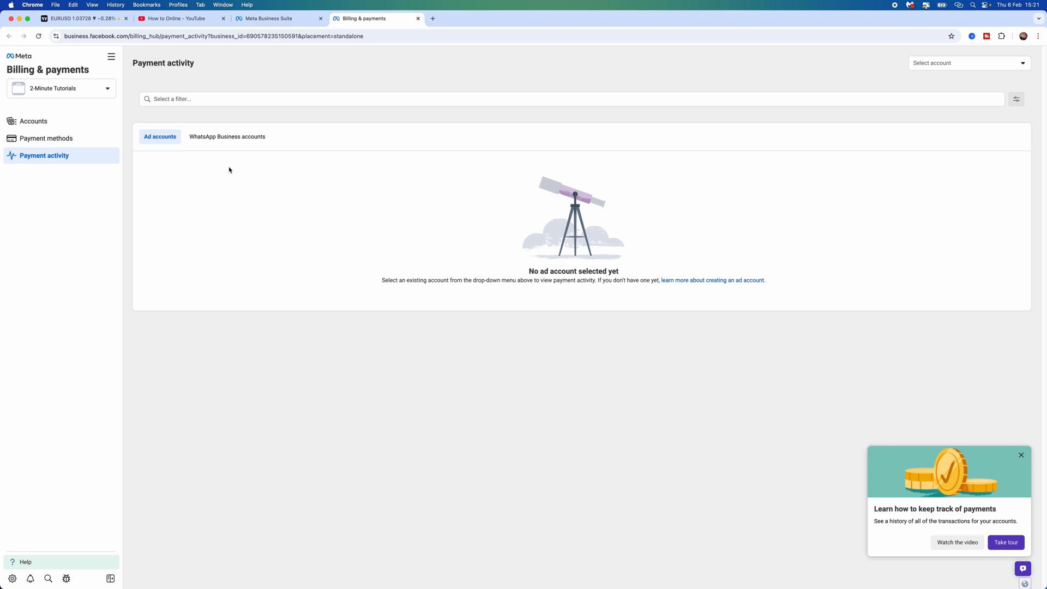
{"action": "mouse_move", "coordinate": [46, 138]}
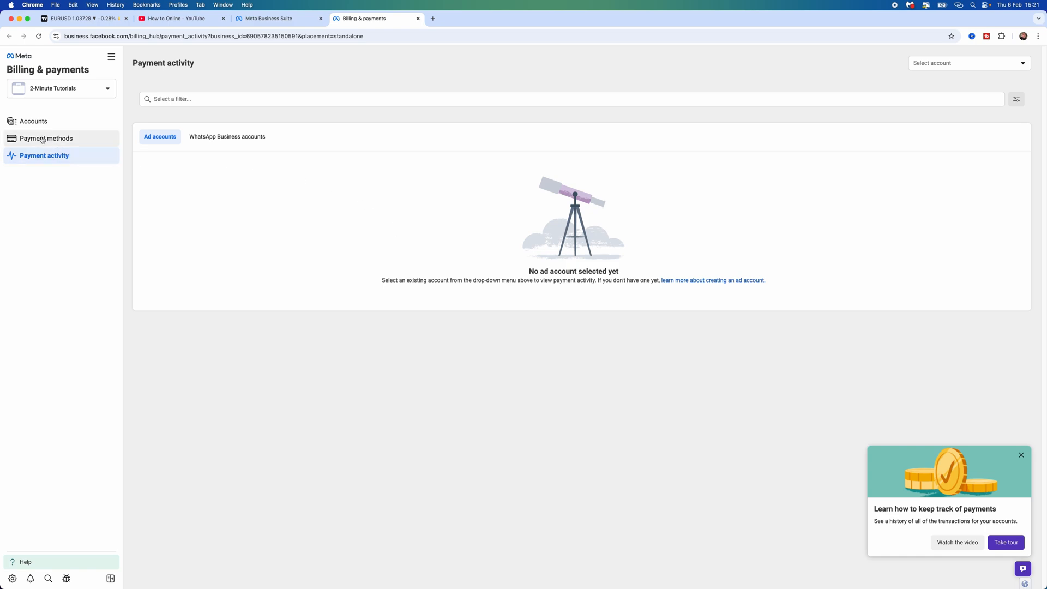
{"action": "left_click", "coordinate": [46, 139]}
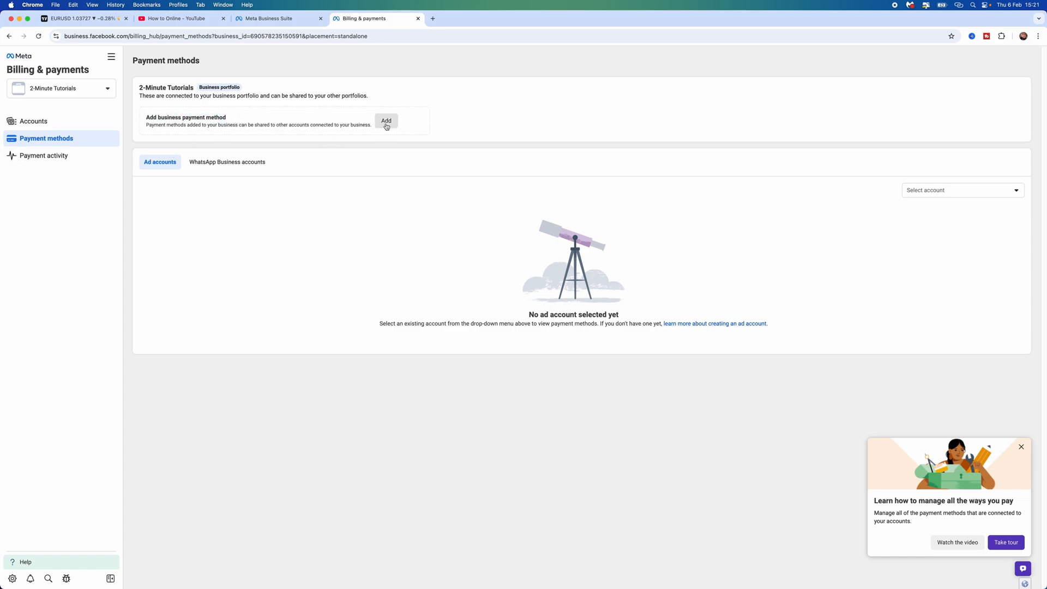
Begin adding a business payment method, keeping United Kingdom and US dollars with the currency list shown.
{"action": "left_click", "coordinate": [387, 121]}
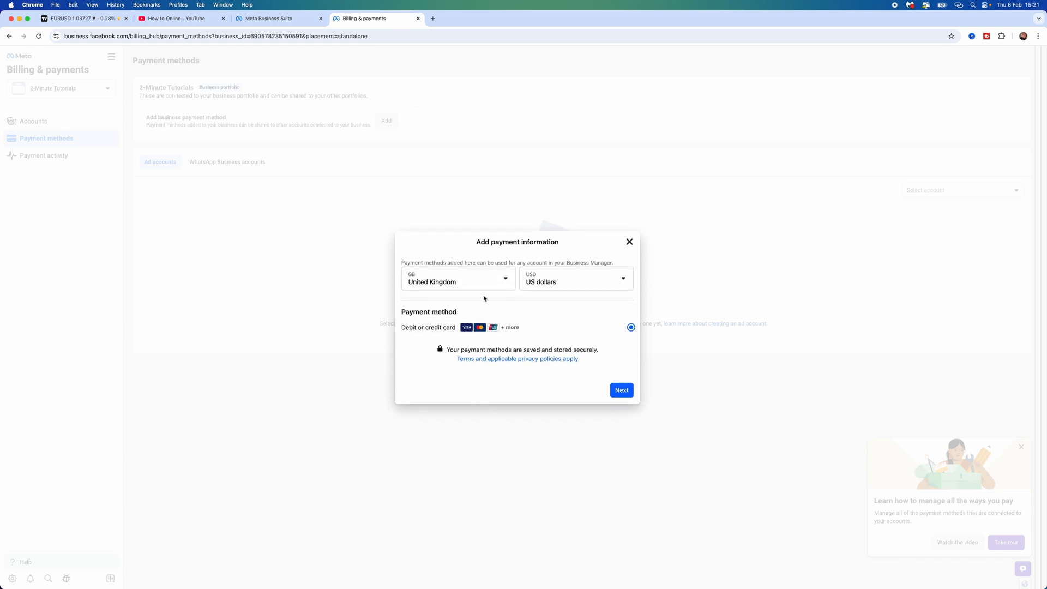
{"action": "mouse_move", "coordinate": [539, 310]}
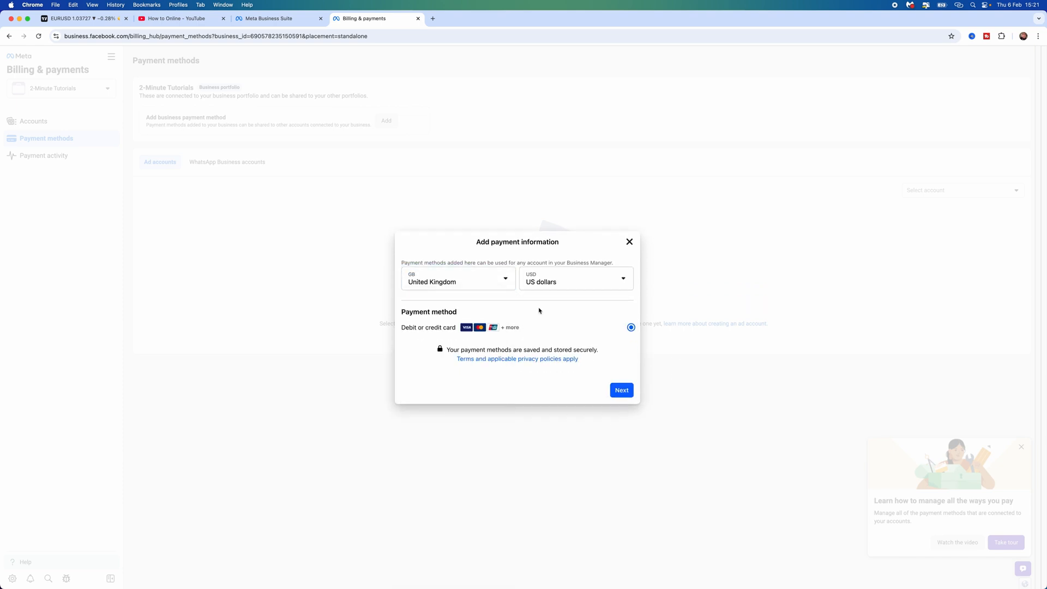
{"action": "left_click", "coordinate": [575, 278]}
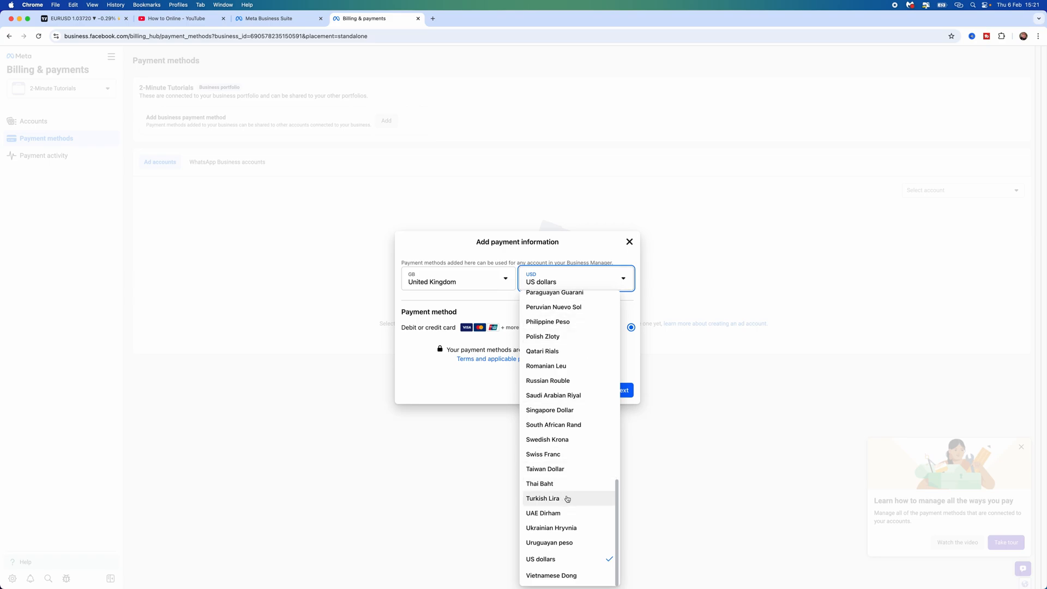
{"action": "mouse_move", "coordinate": [444, 397]}
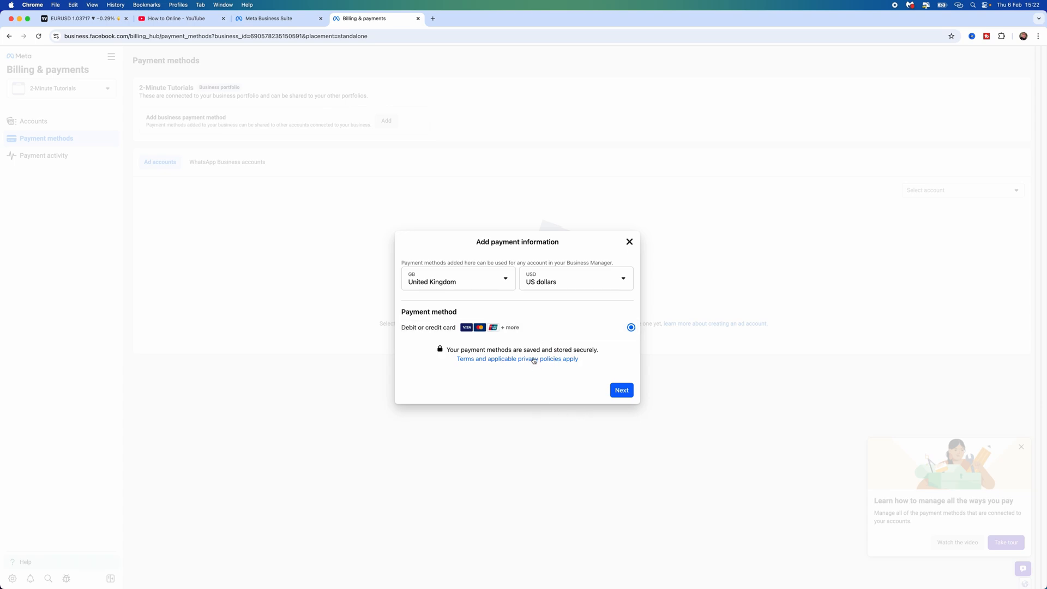
Continue with Debit or credit card to the empty card details form (name, number, expiry, CVV).
{"action": "left_click", "coordinate": [621, 391]}
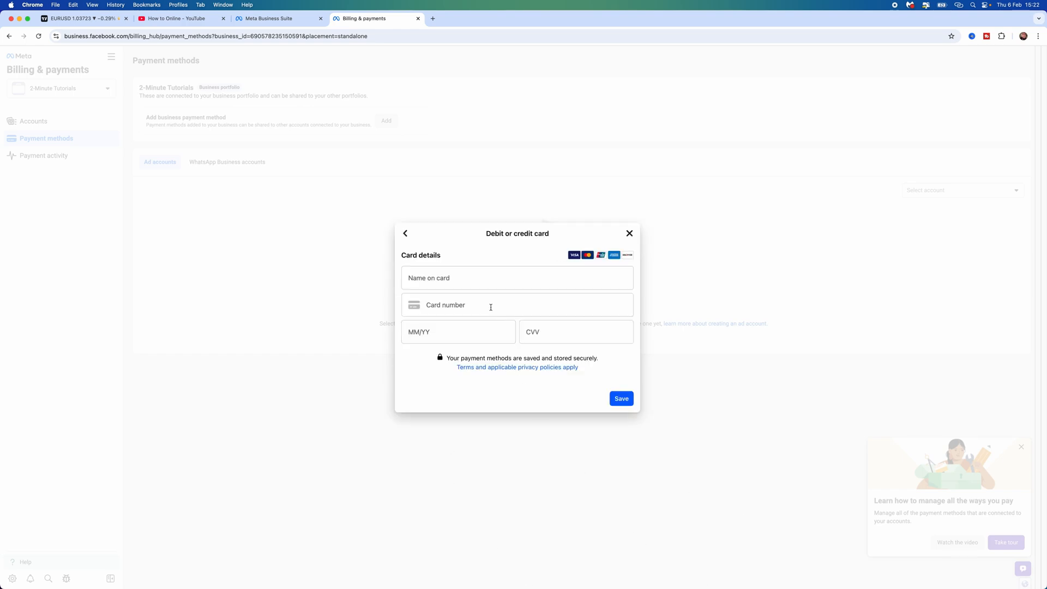
{"action": "mouse_move", "coordinate": [403, 266]}
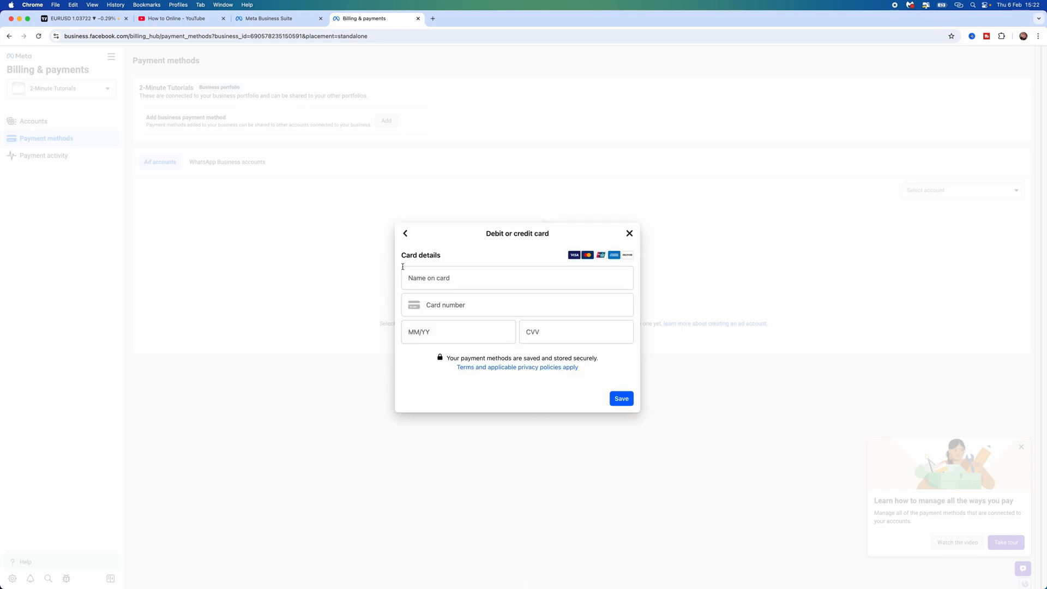